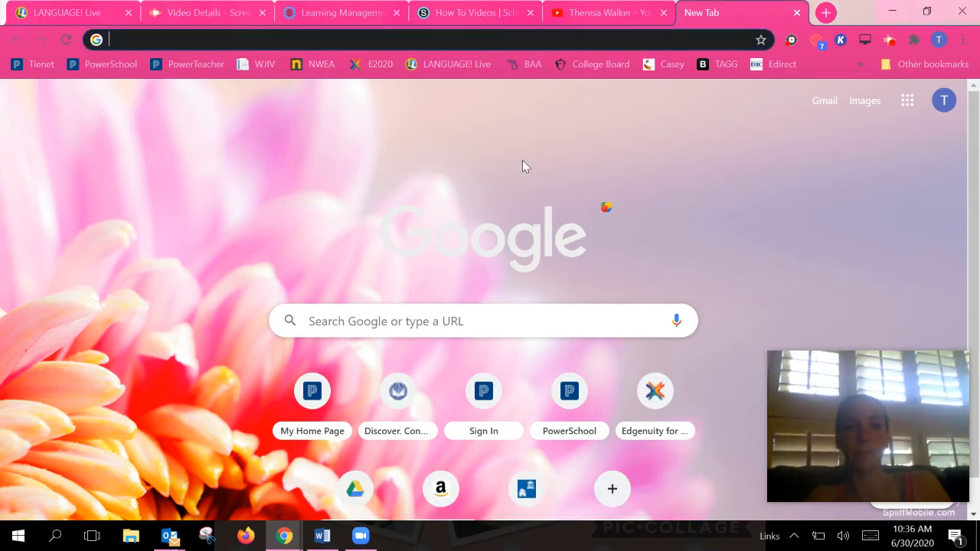
Open the LANGUAGE! Live sign-in page from the Chrome bookmarks bar.
left_click(382, 40)
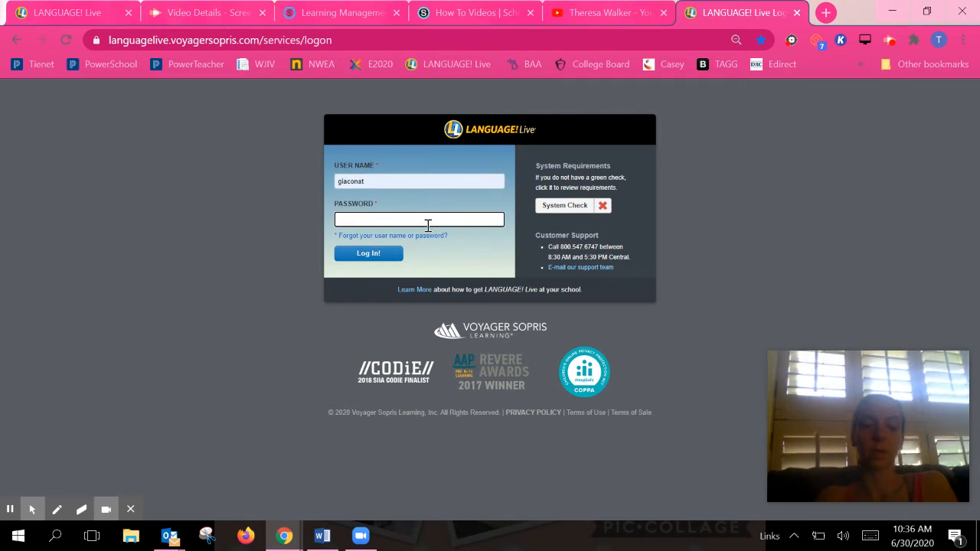
Enter the password and log in to the student account.
type("password")
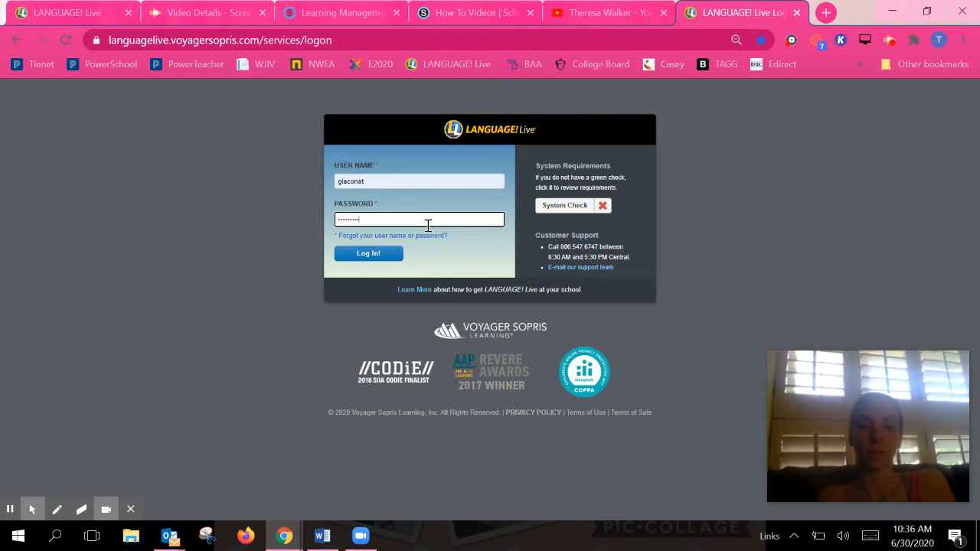
left_click(367, 254)
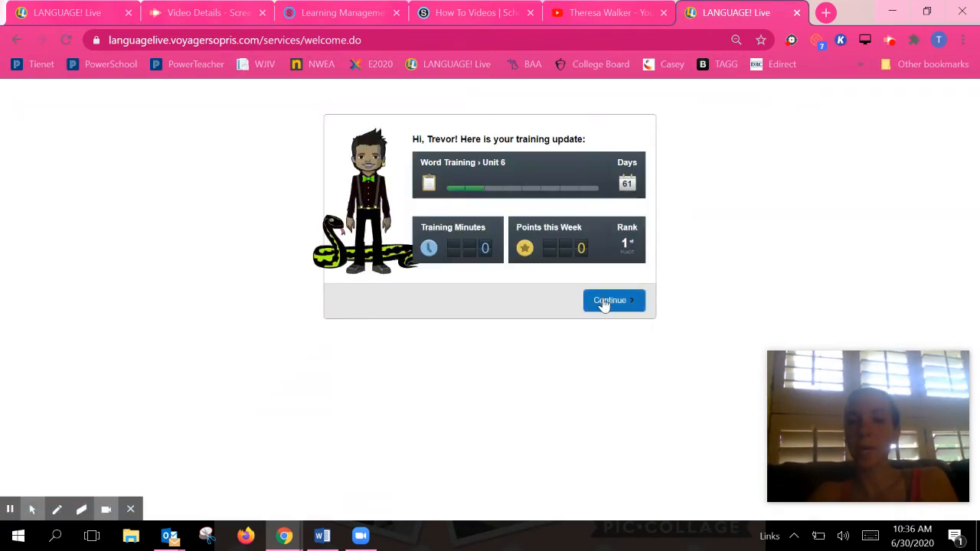
Continue past the Word Training Unit 6 update to the My Course home page.
left_click(613, 301)
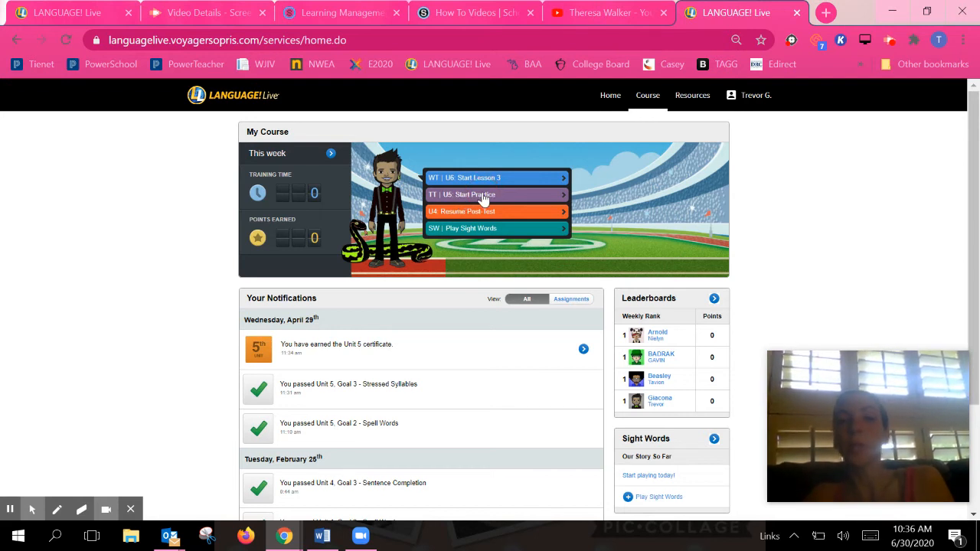
Start the Unit 6 practice activity from the My Course banner.
left_click(496, 194)
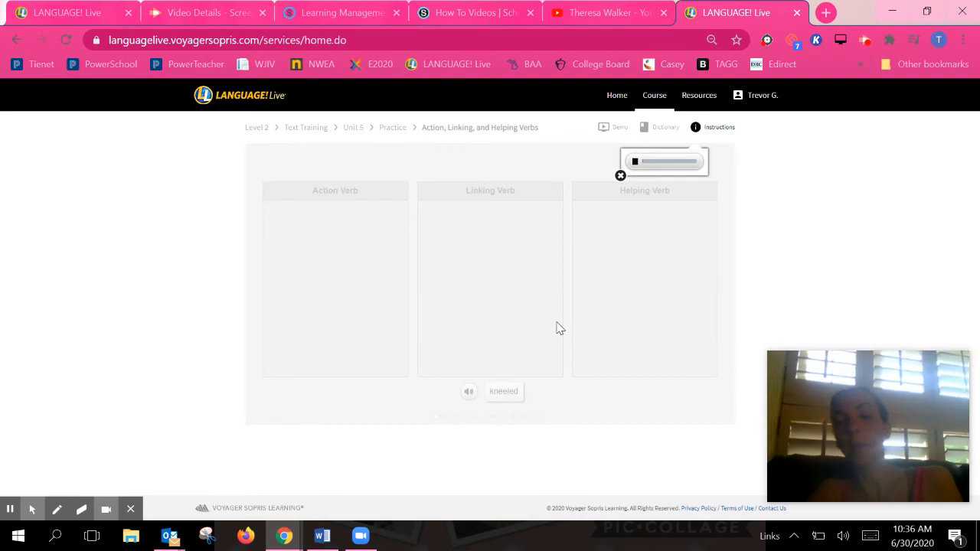
mouse_move(643, 156)
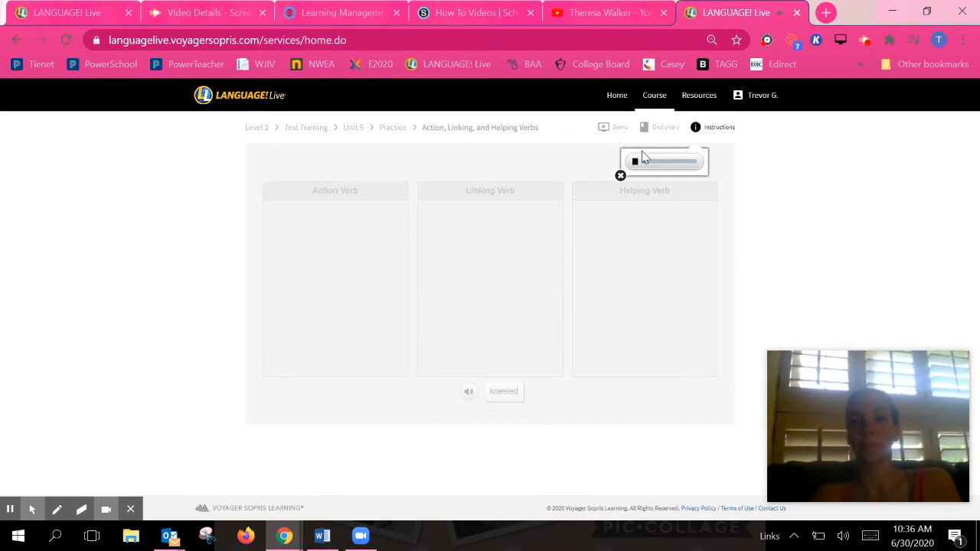